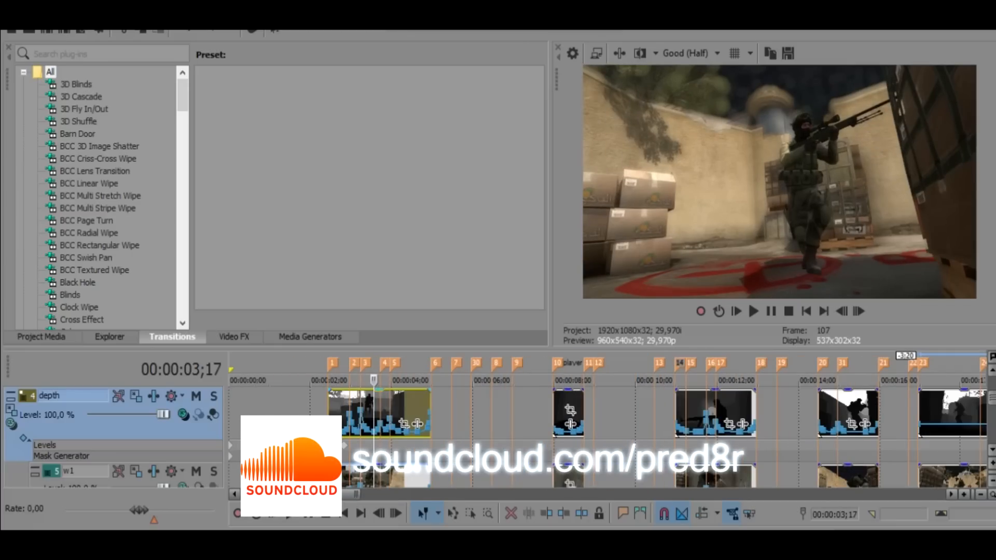
# - Review the depth track's Levels and Mask Generator settings, then close the Video Track FX window
pyautogui.click(350, 365)
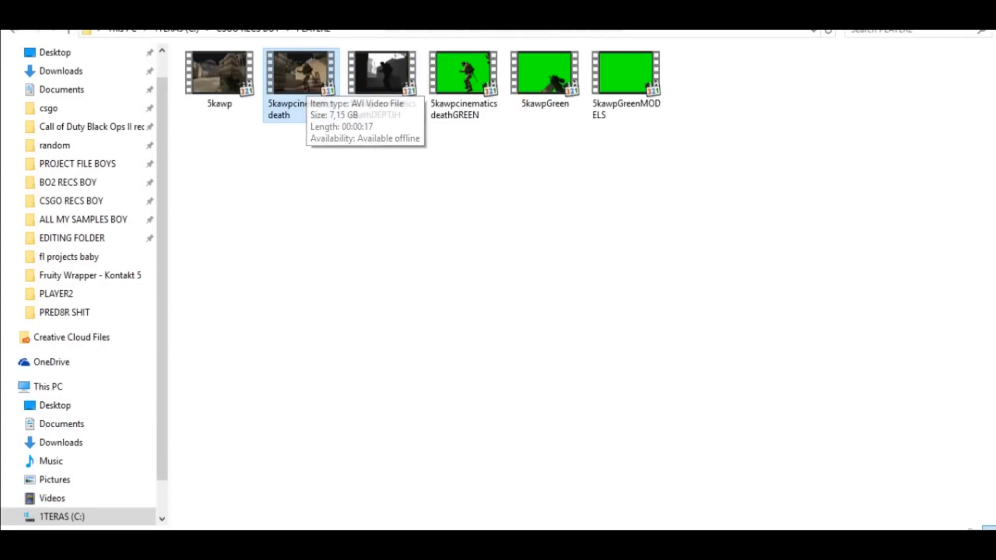
pyautogui.click(463, 71)
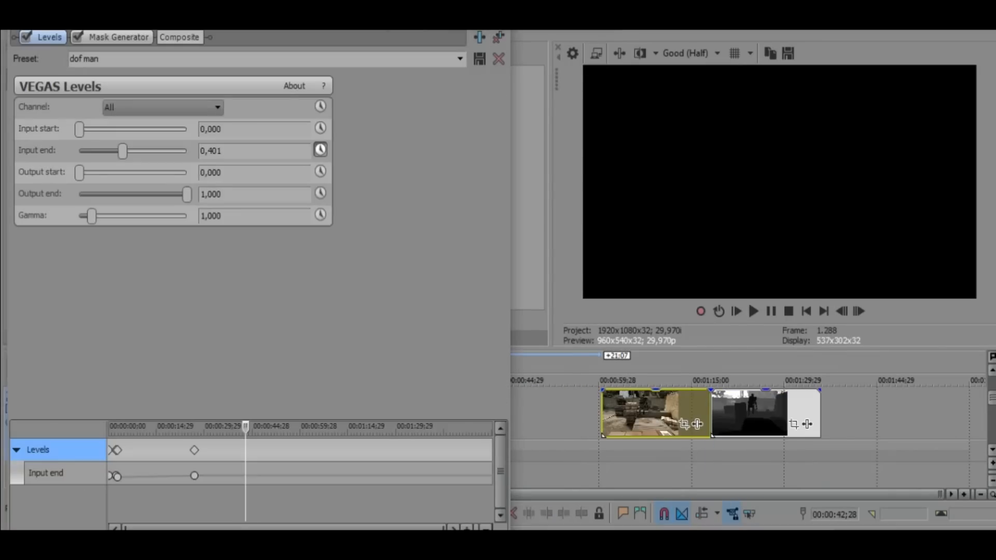
pyautogui.click(118, 37)
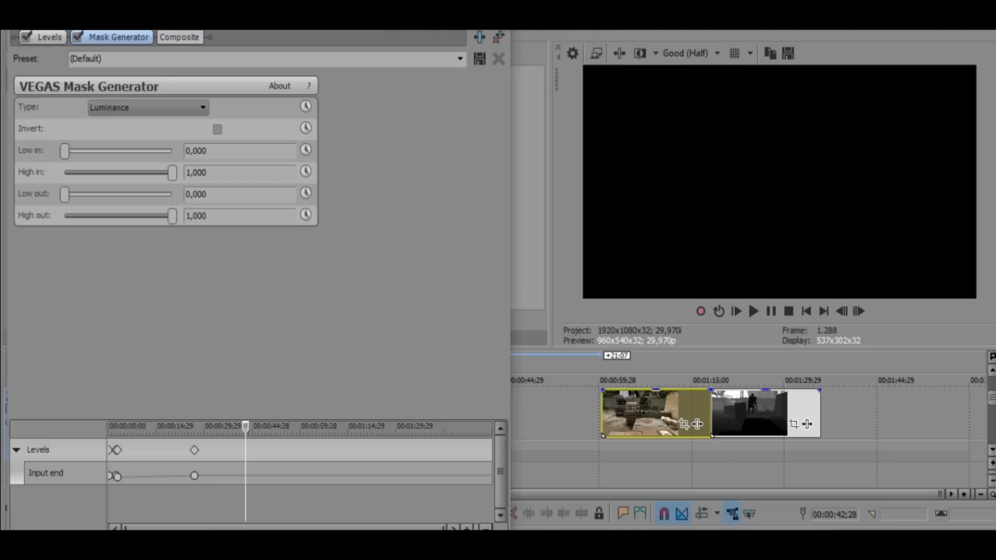
pyautogui.tripleClick(87, 58)
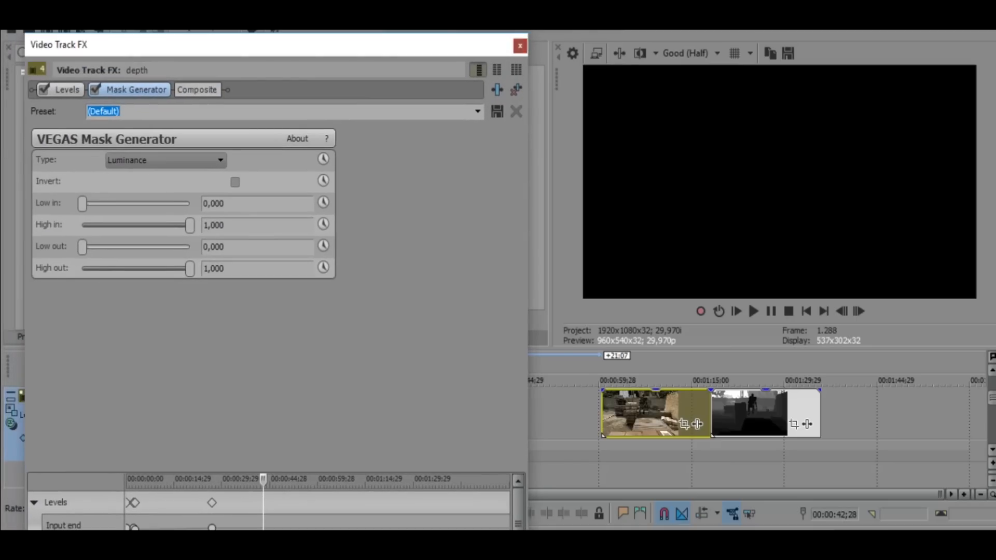
pyautogui.click(520, 46)
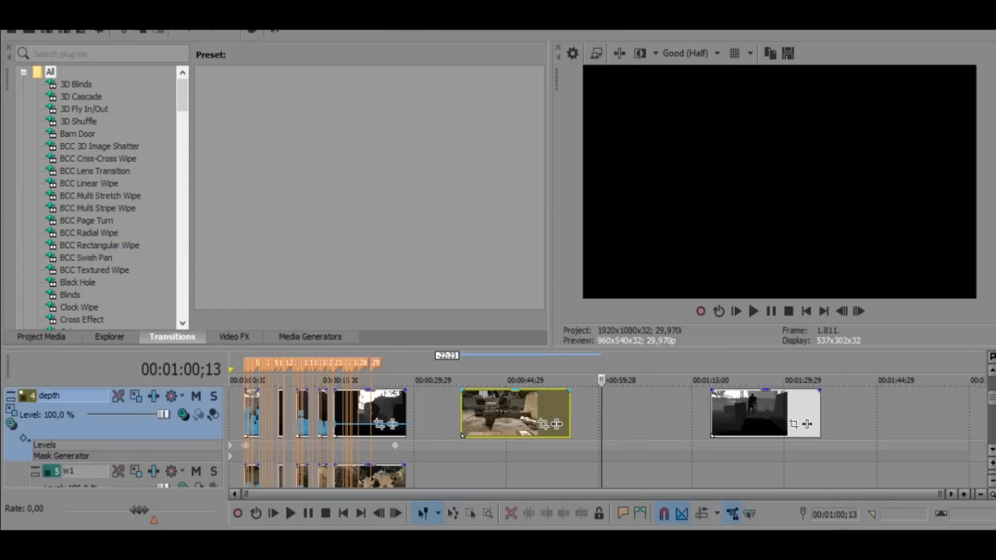
# - Place the depth AVI on the depth track above its matching w1 gameplay clip at the same start
pyautogui.click(460, 379)
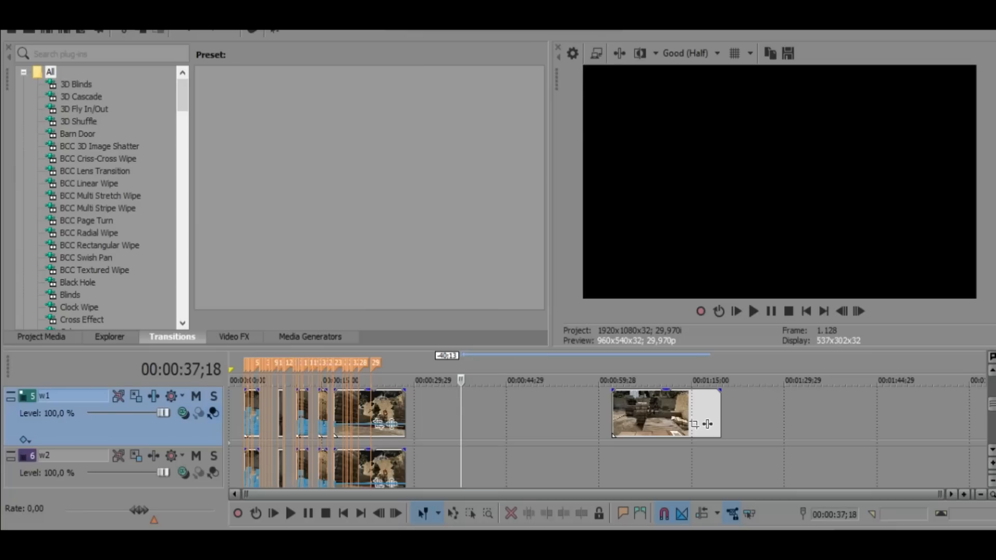
pyautogui.moveTo(213, 472)
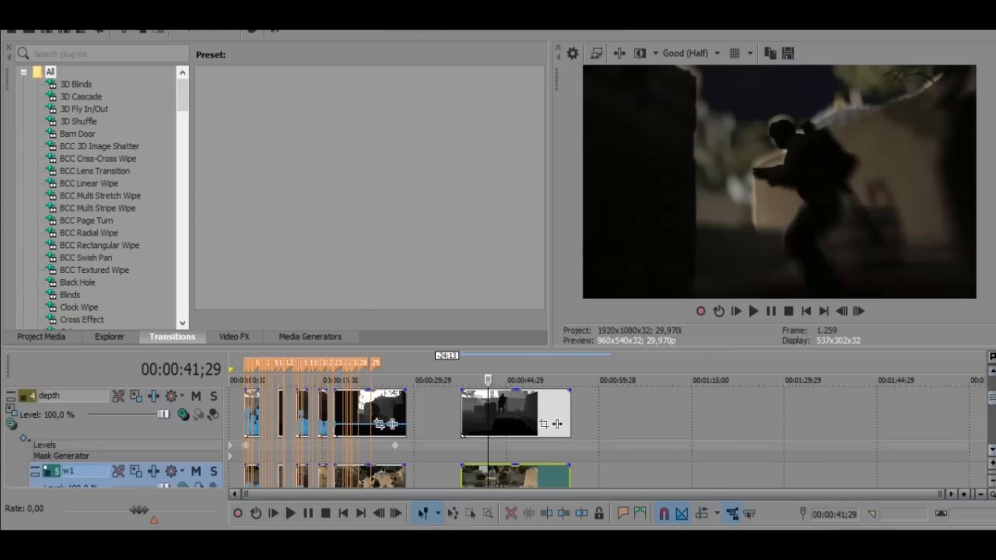
pyautogui.rightClick(505, 413)
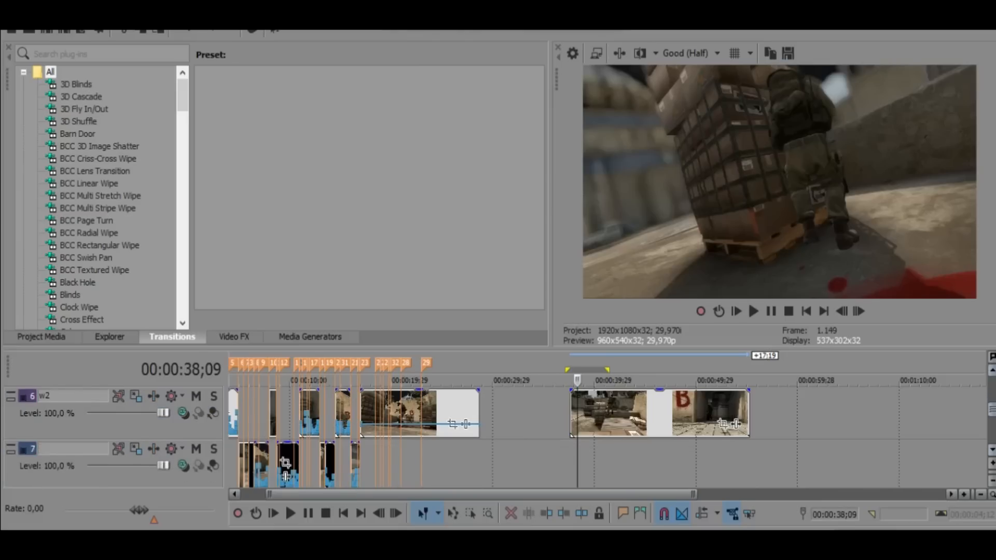
# - Group the depth clip with the new gameplay clips via Group > Create New
pyautogui.click(660, 413)
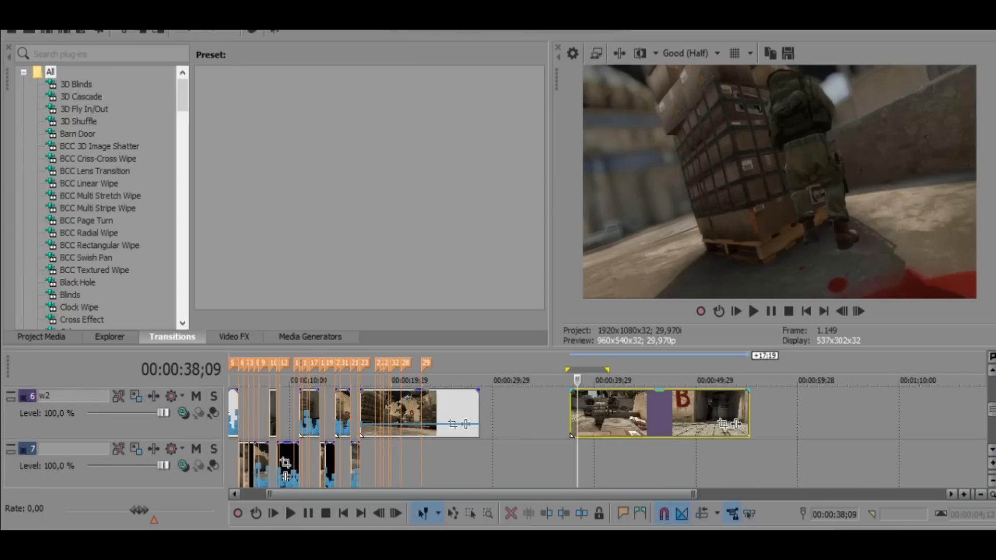
pyautogui.rightClick(658, 412)
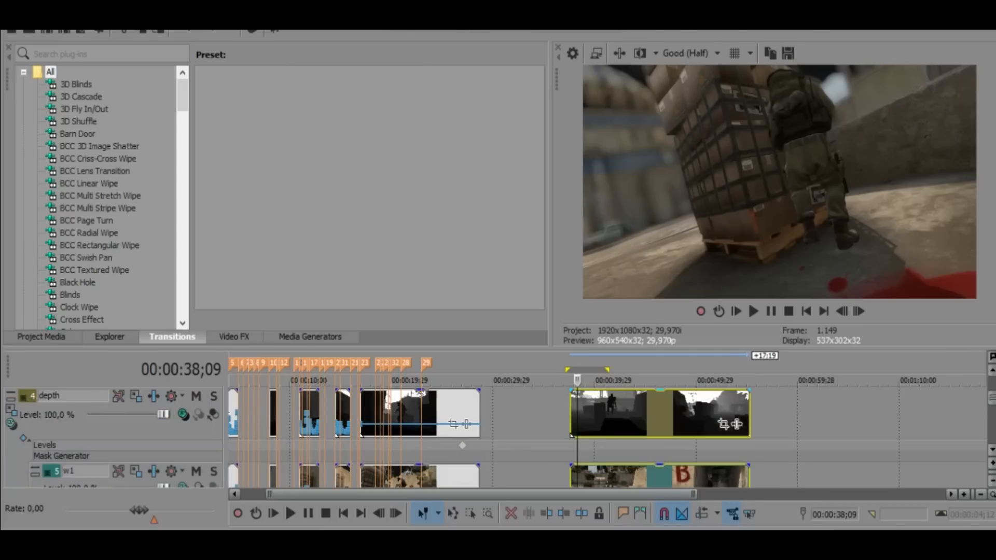
pyautogui.rightClick(658, 414)
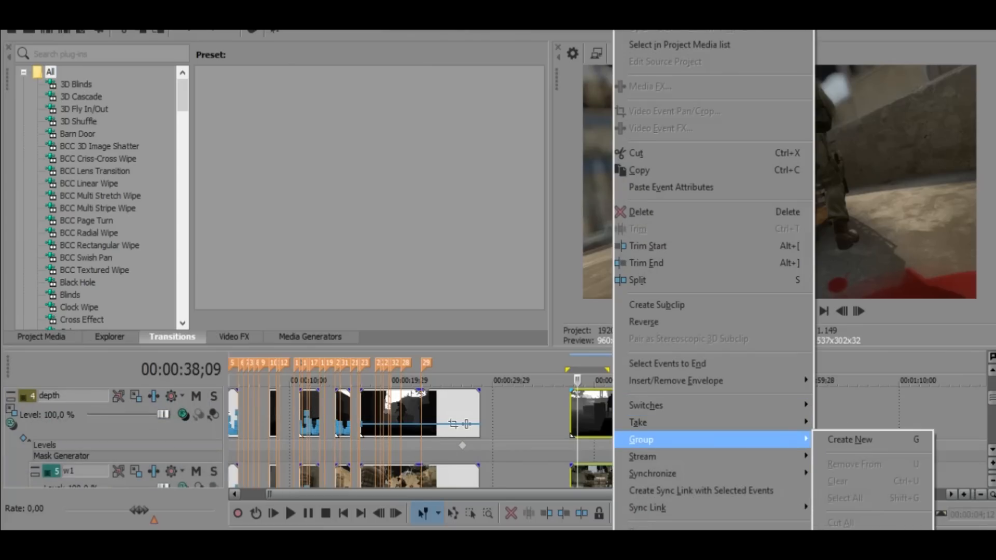
pyautogui.click(850, 439)
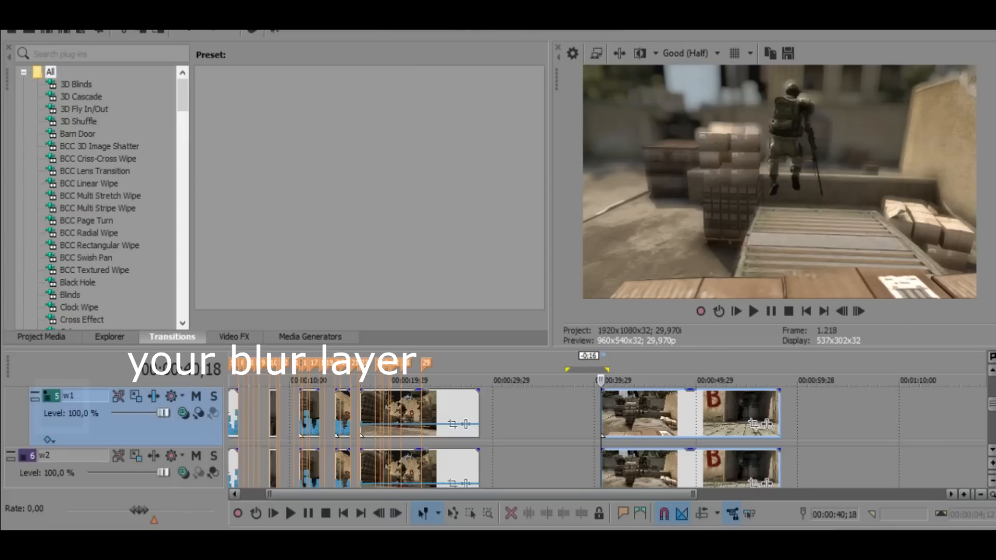
# - Browse the Video FX plug-in list and bring up the w1 track's effects chain with Defocus
pyautogui.scroll(-3)
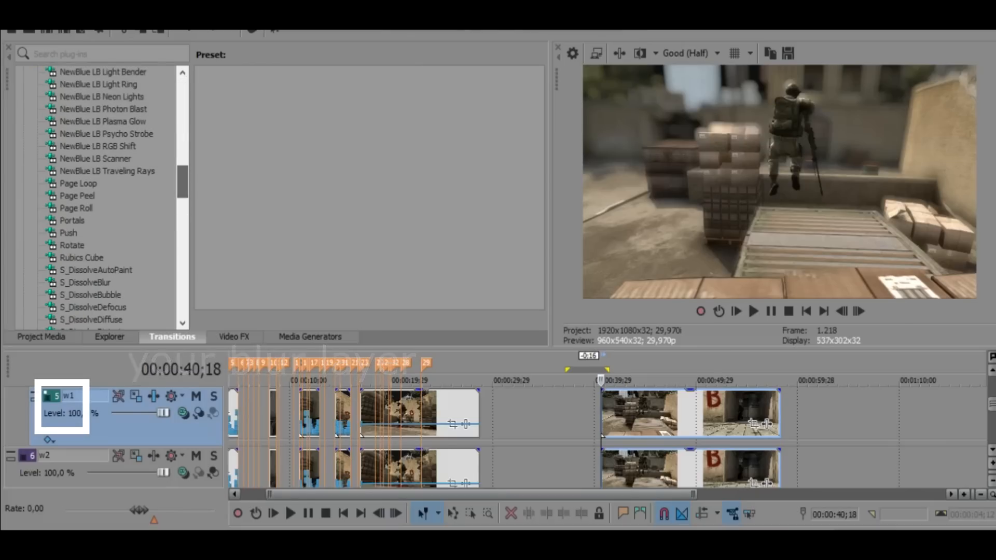
pyautogui.click(233, 336)
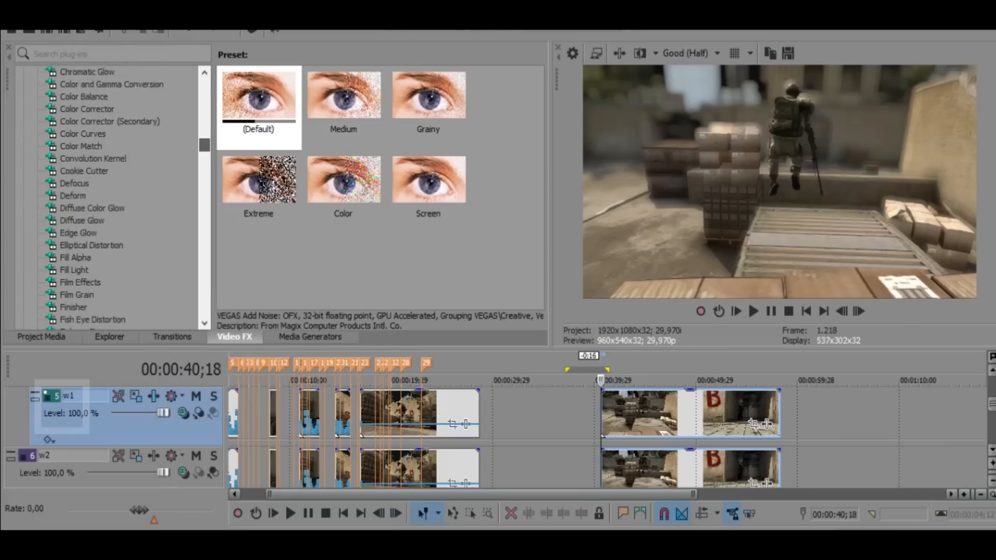
pyautogui.scroll(-3)
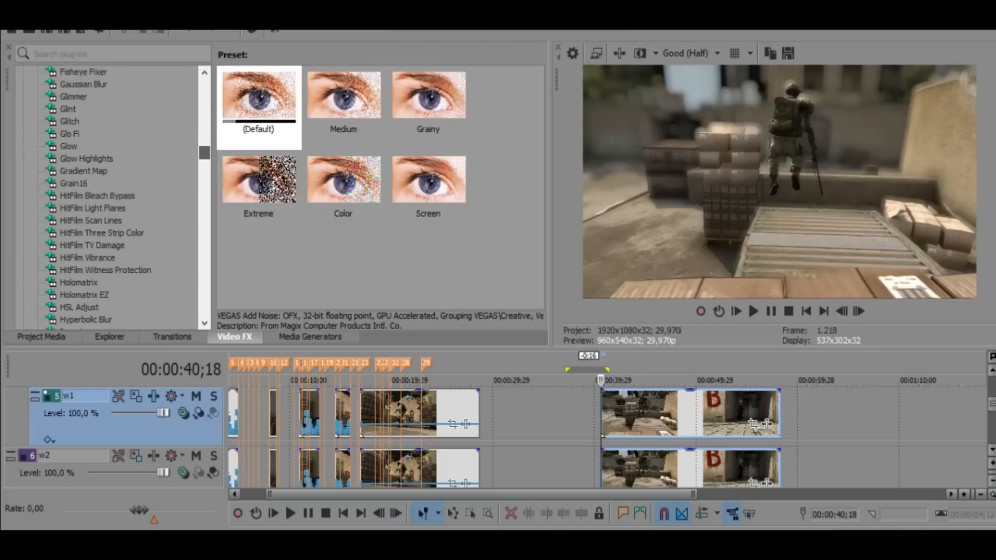
pyautogui.scroll(-3)
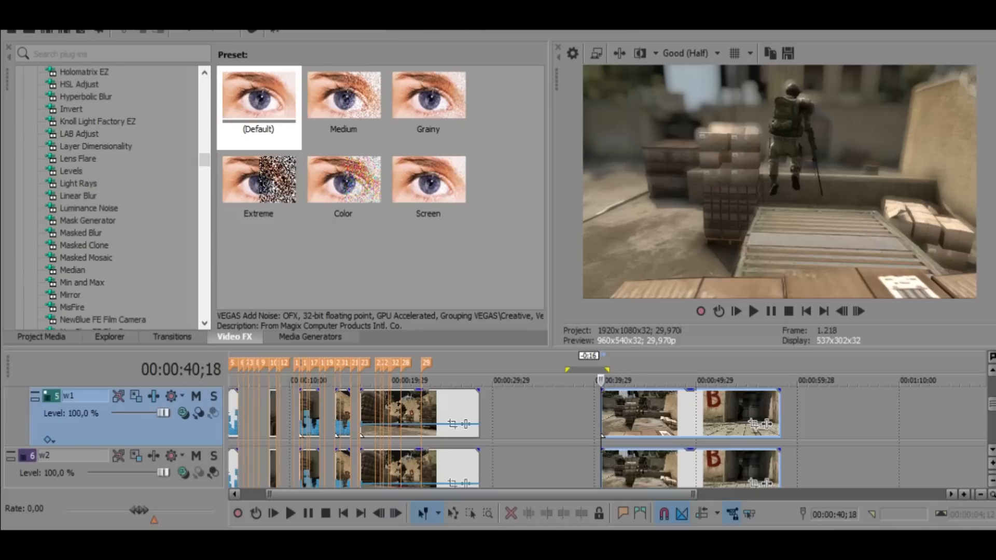
pyautogui.scroll(3)
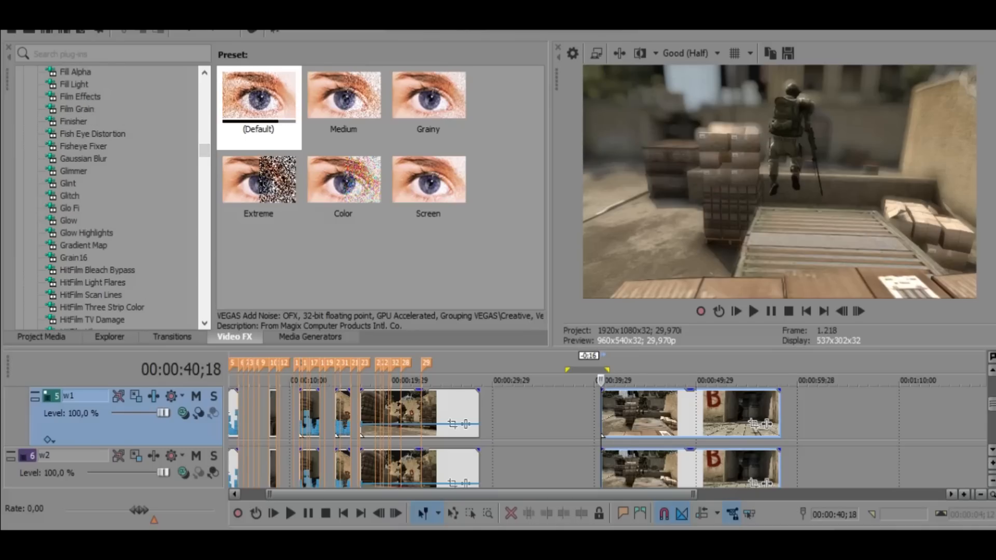
pyautogui.click(73, 120)
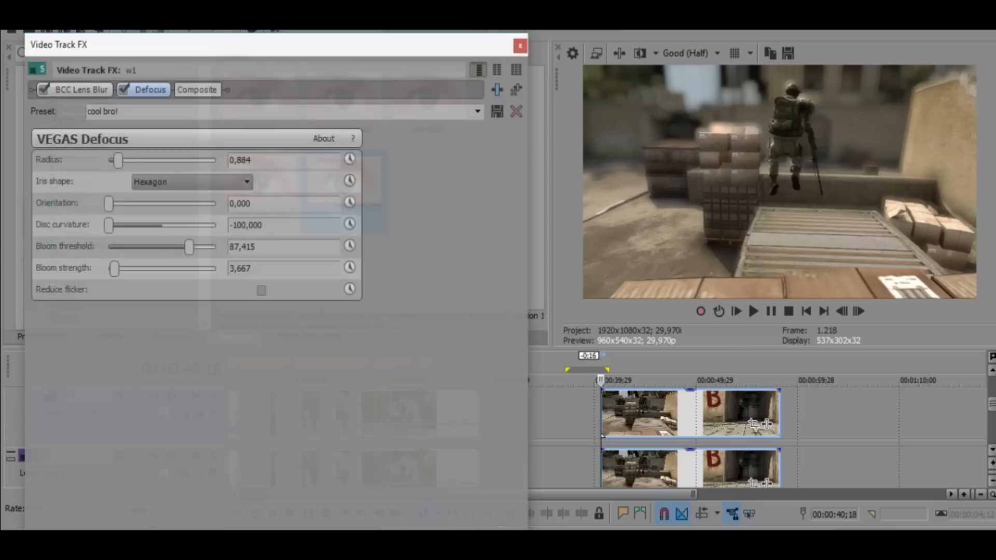
# - Raise the w1 Defocus radius to about 1.361 and close the track effects window
pyautogui.click(43, 89)
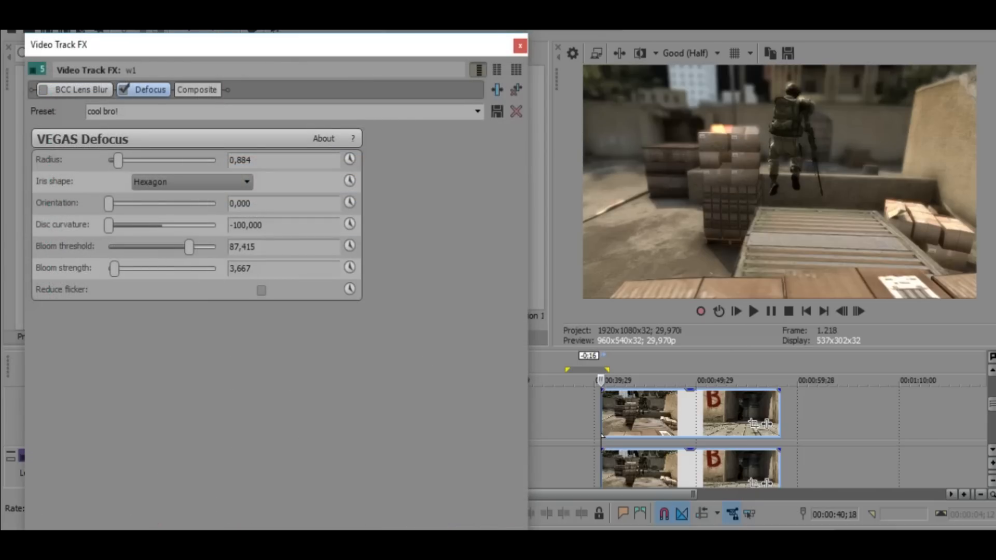
pyautogui.moveTo(117, 160); pyautogui.dragTo(125, 160)
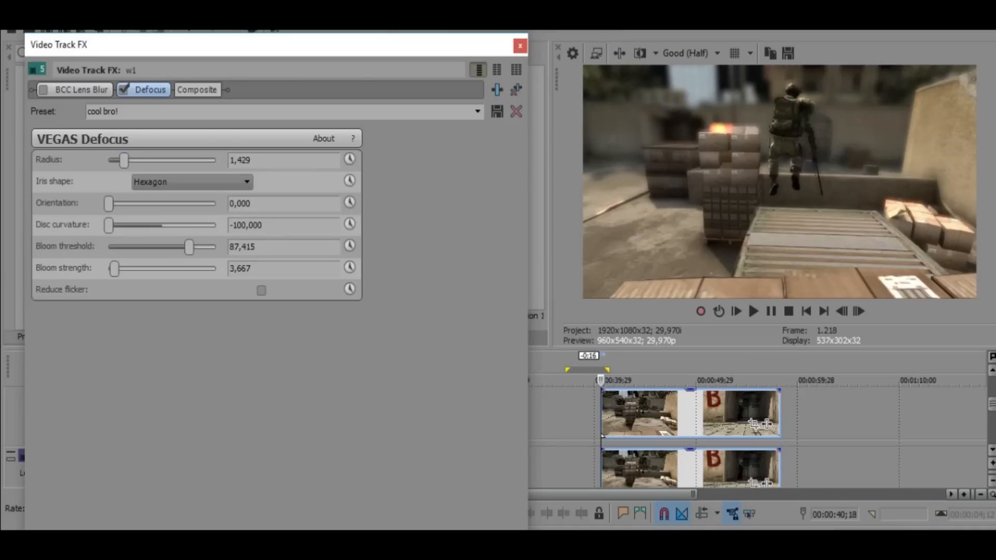
pyautogui.moveTo(125, 160); pyautogui.dragTo(122, 159)
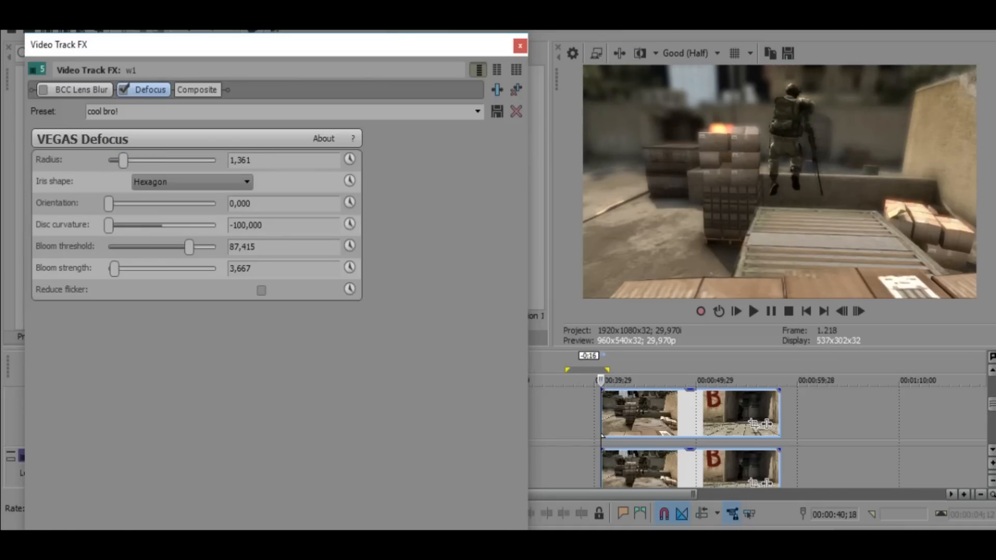
pyautogui.click(348, 158)
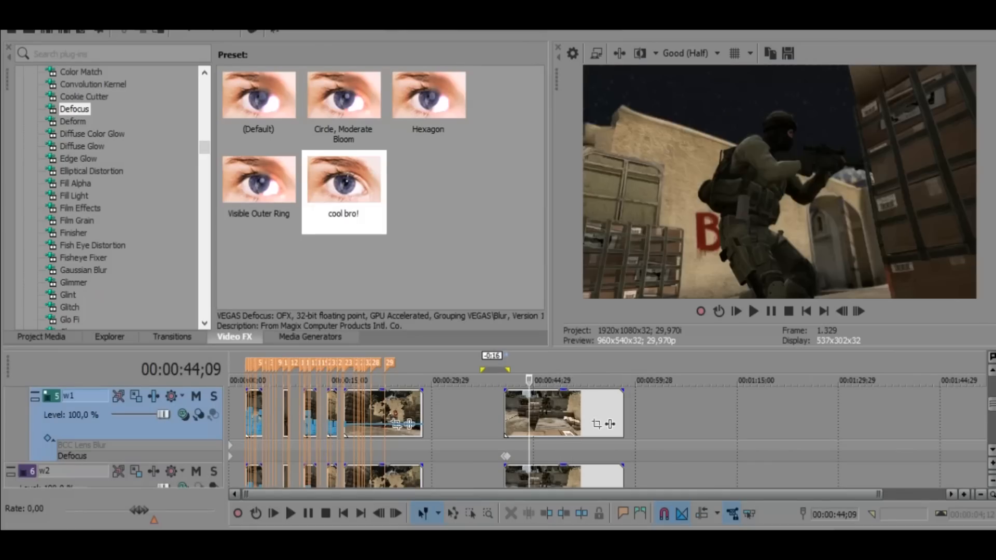
# - Adjust the w1 Defocus radius down and back up to about 1.088
pyautogui.doubleClick(344, 178)
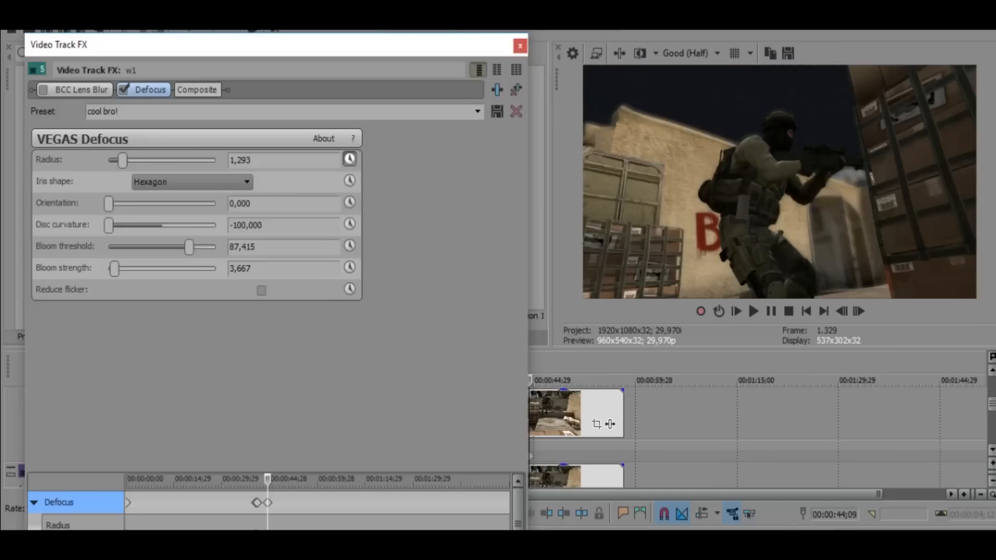
pyautogui.moveTo(122, 159); pyautogui.dragTo(118, 159)
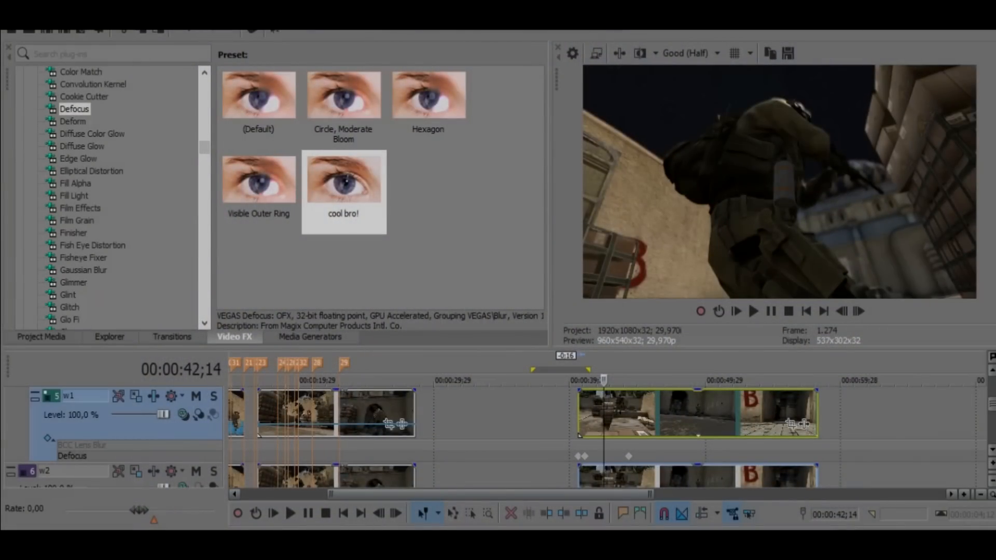
pyautogui.doubleClick(343, 180)
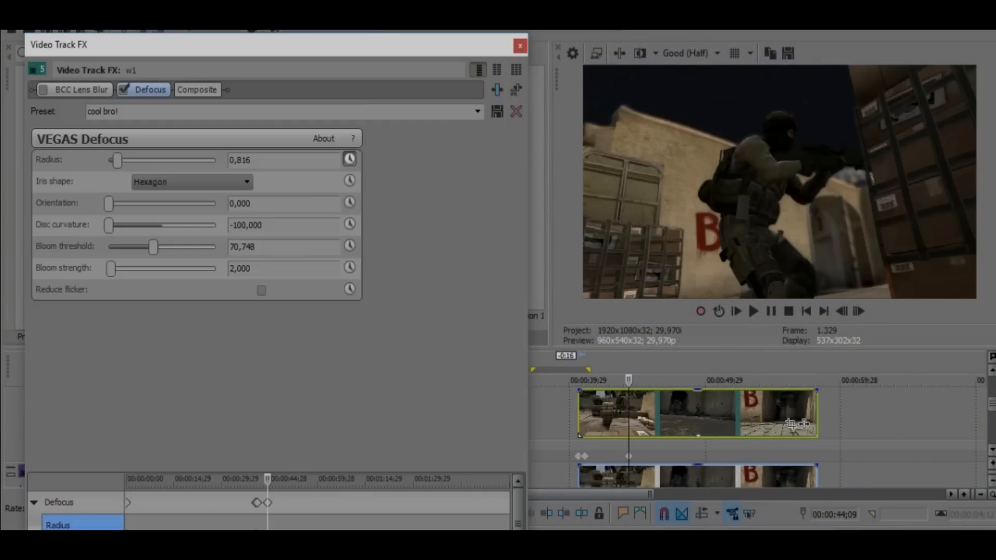
pyautogui.moveTo(117, 160); pyautogui.dragTo(121, 159)
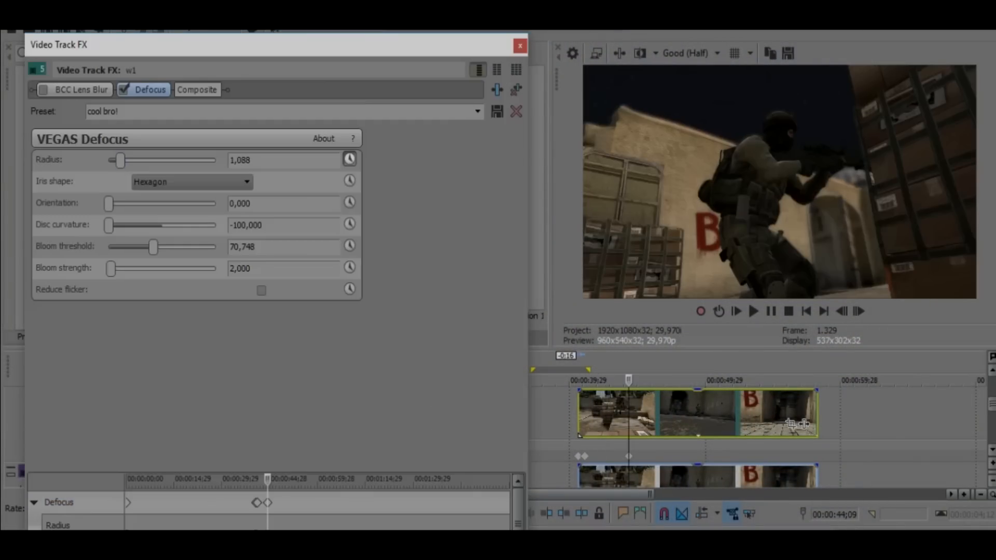
pyautogui.moveTo(120, 160); pyautogui.dragTo(119, 159)
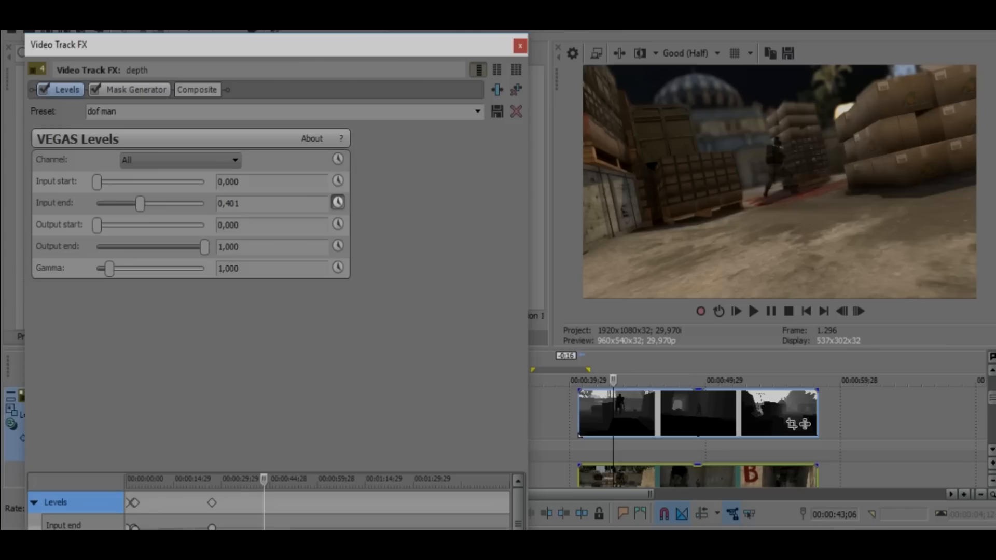
# - Sweep the depth Levels input start through about 0.5, 0.72 and 0.47 to preview focus depths, ending at zero
pyautogui.moveTo(95, 181); pyautogui.dragTo(177, 181)
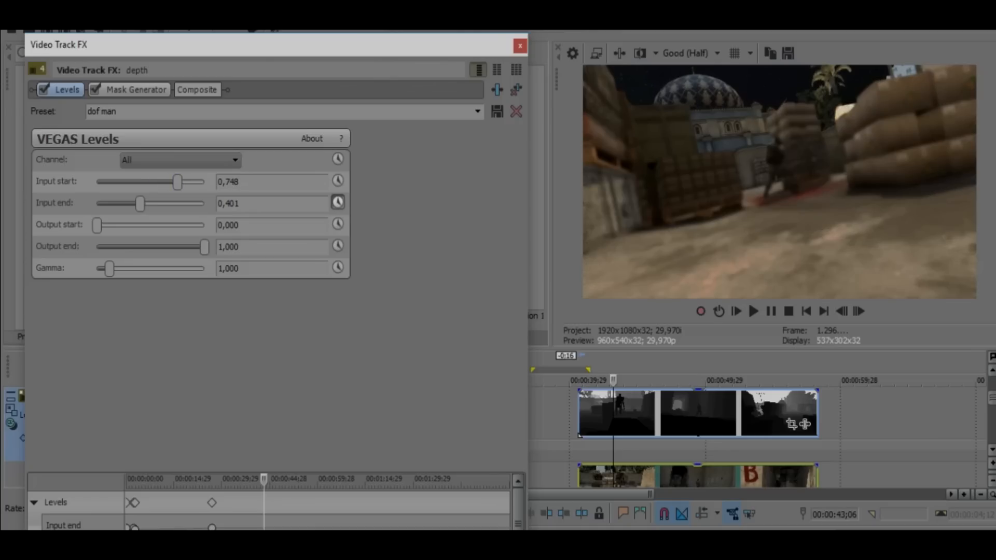
pyautogui.moveTo(176, 181); pyautogui.dragTo(149, 182)
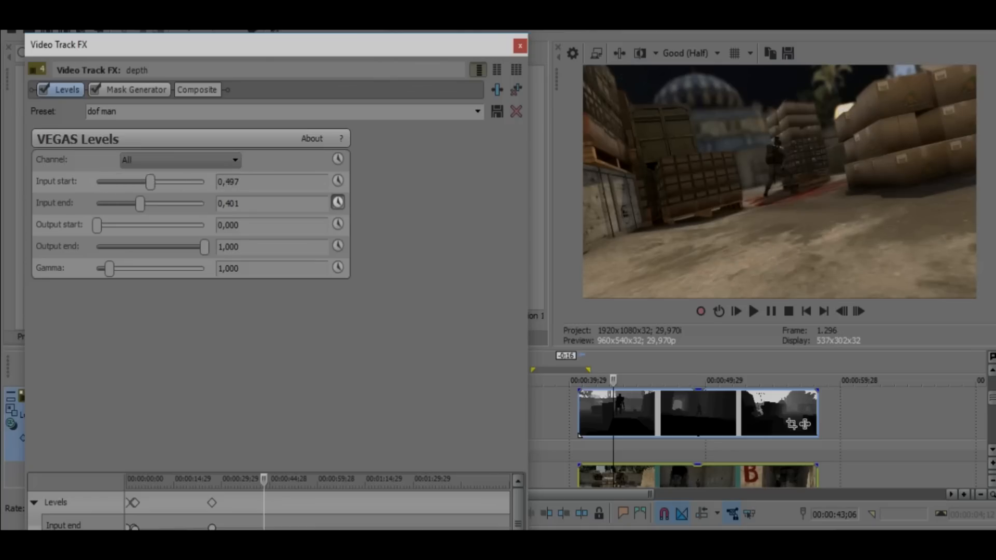
pyautogui.moveTo(149, 182); pyautogui.dragTo(177, 182)
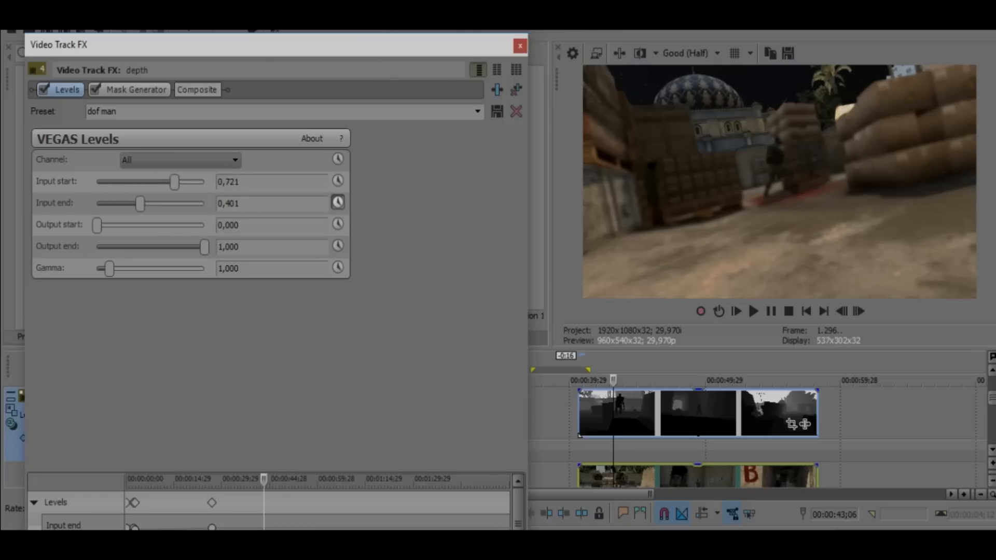
pyautogui.moveTo(175, 182); pyautogui.dragTo(96, 182)
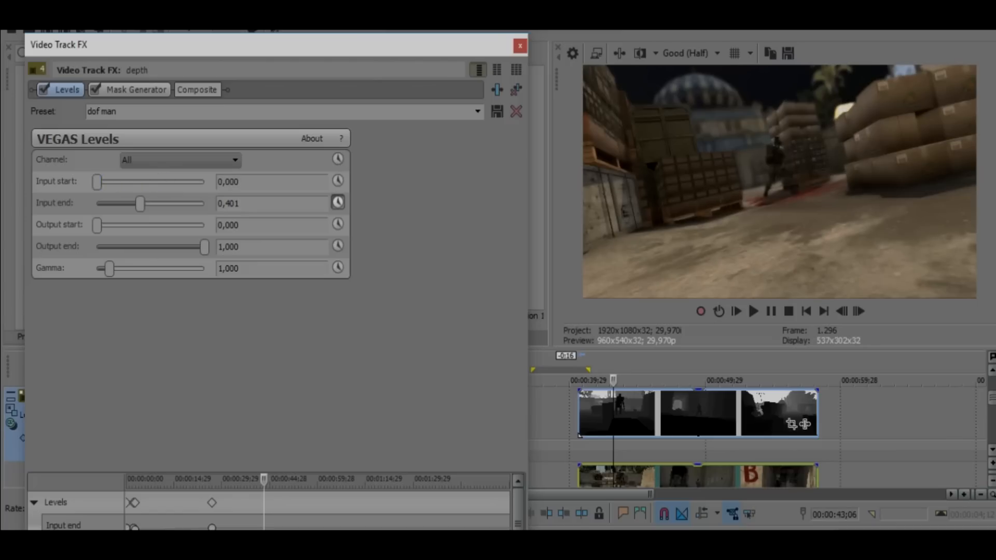
pyautogui.moveTo(96, 181); pyautogui.dragTo(148, 182)
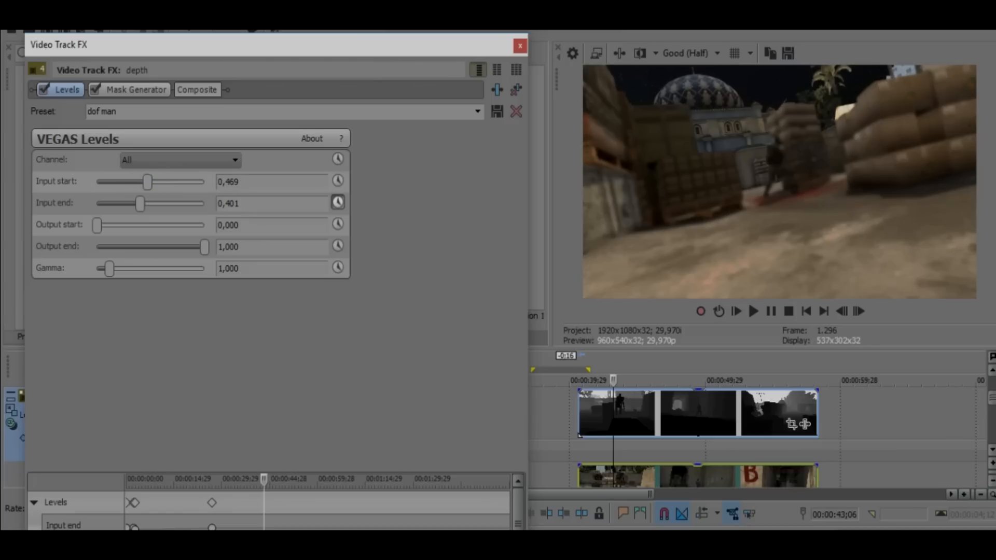
pyautogui.moveTo(147, 181); pyautogui.dragTo(96, 181)
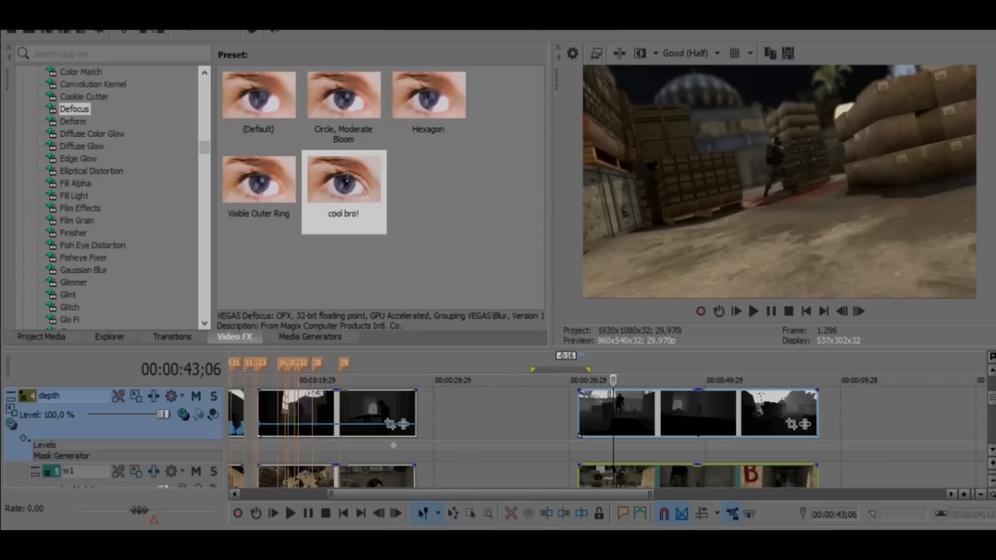
# - Scroll the Video FX list to Invert and add it to the depth track between Levels and Mask Generator
pyautogui.scroll(-3)
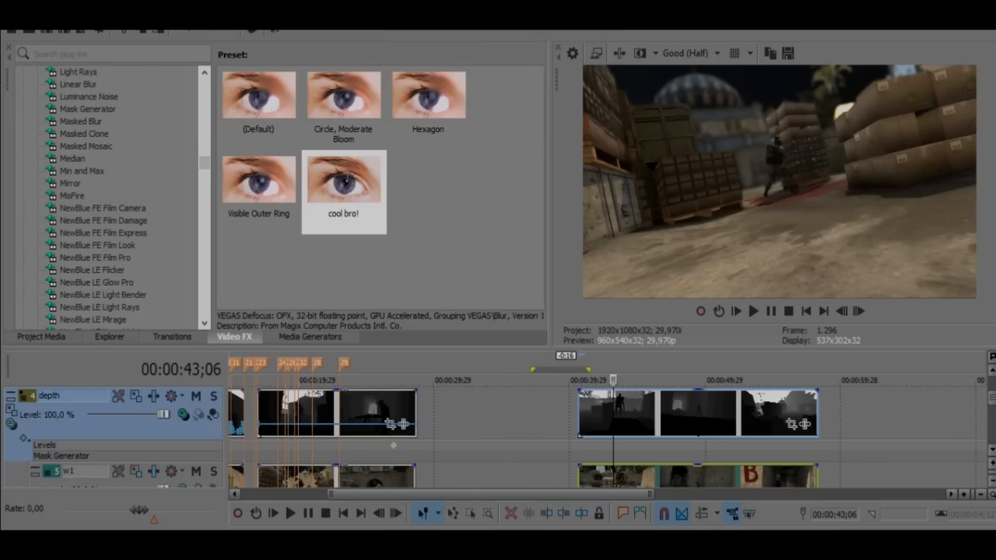
pyautogui.scroll(-3)
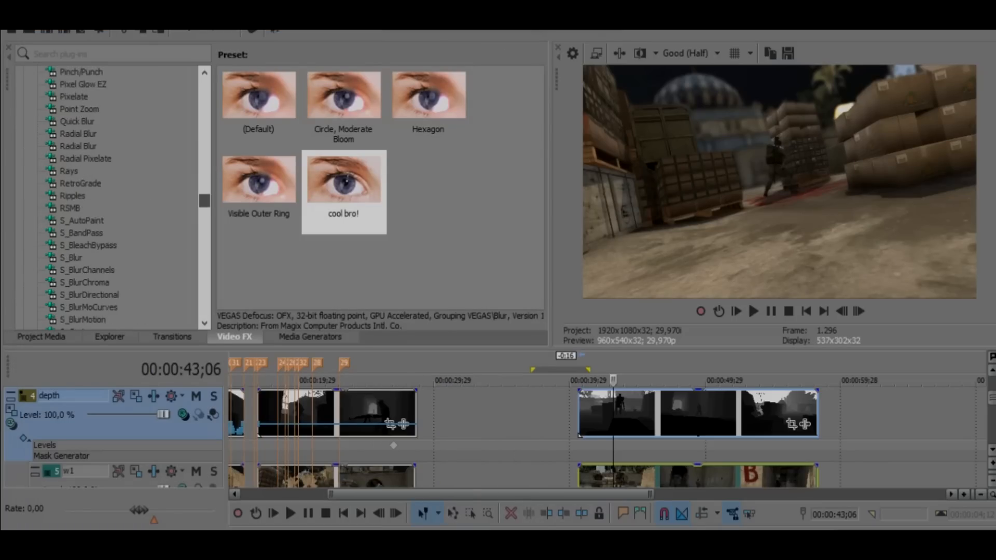
pyautogui.scroll(3)
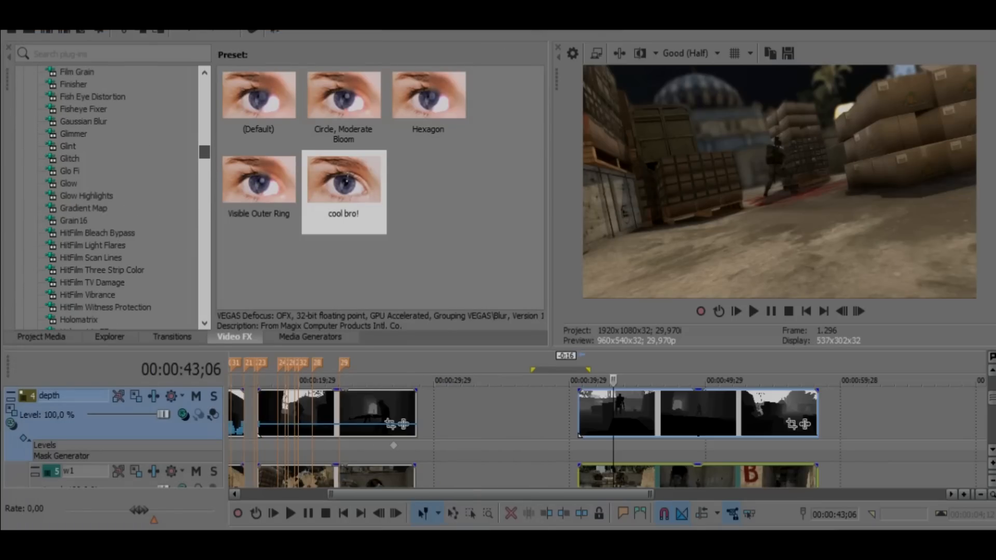
pyautogui.scroll(-3)
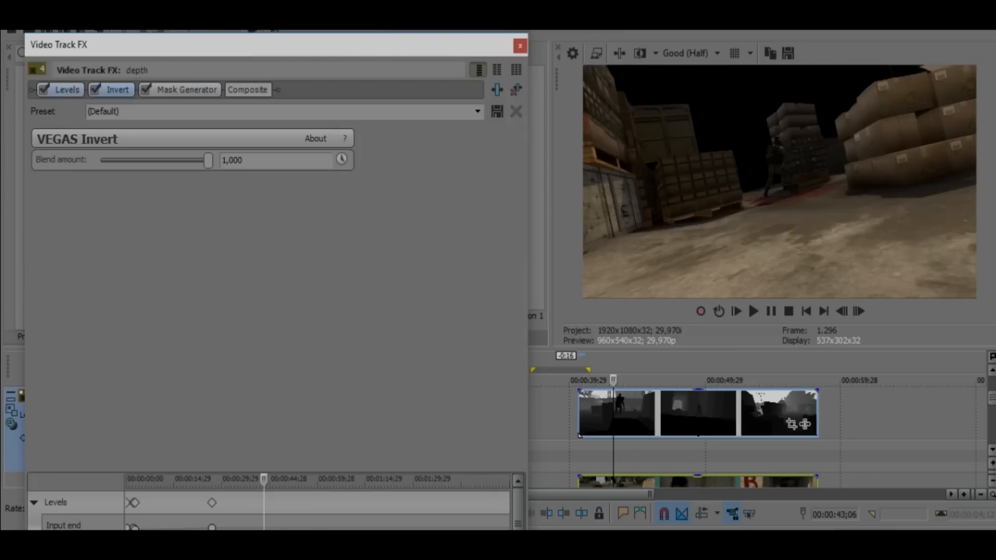
# - Try Invert blend amounts of about 0.5, 1.0 and 0.8 on the depth mask, then remove the Invert effect
pyautogui.moveTo(208, 160); pyautogui.dragTo(156, 160)
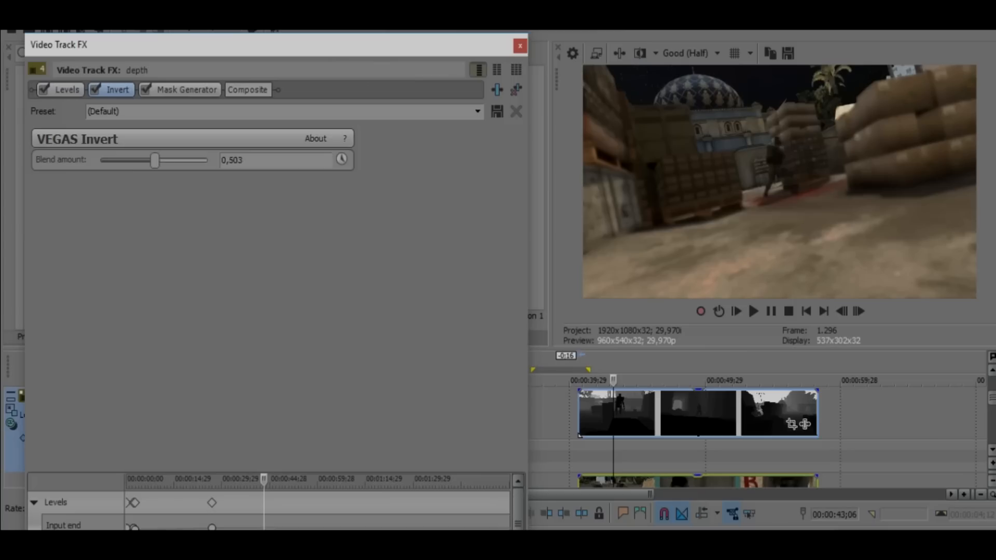
pyautogui.moveTo(156, 160); pyautogui.dragTo(208, 160)
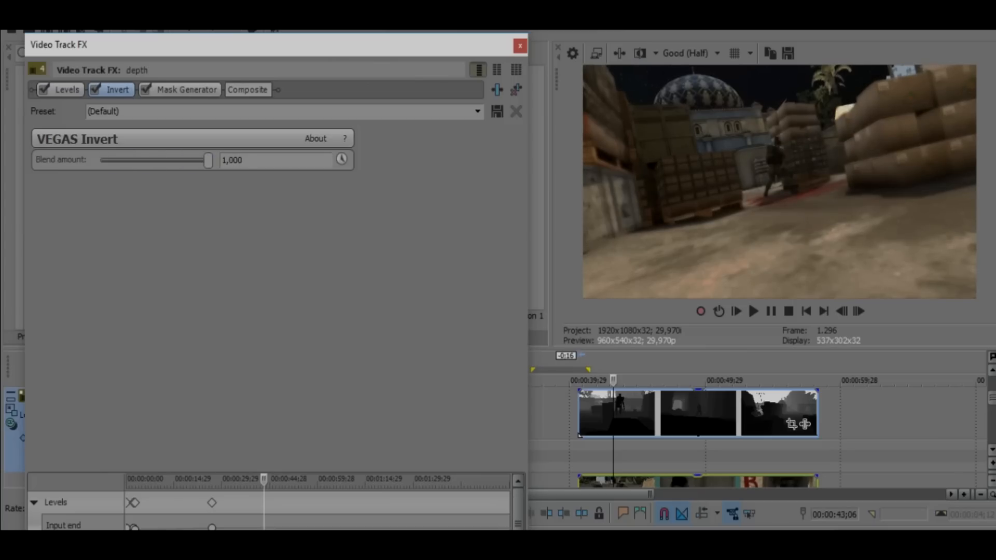
pyautogui.moveTo(208, 160); pyautogui.dragTo(186, 160)
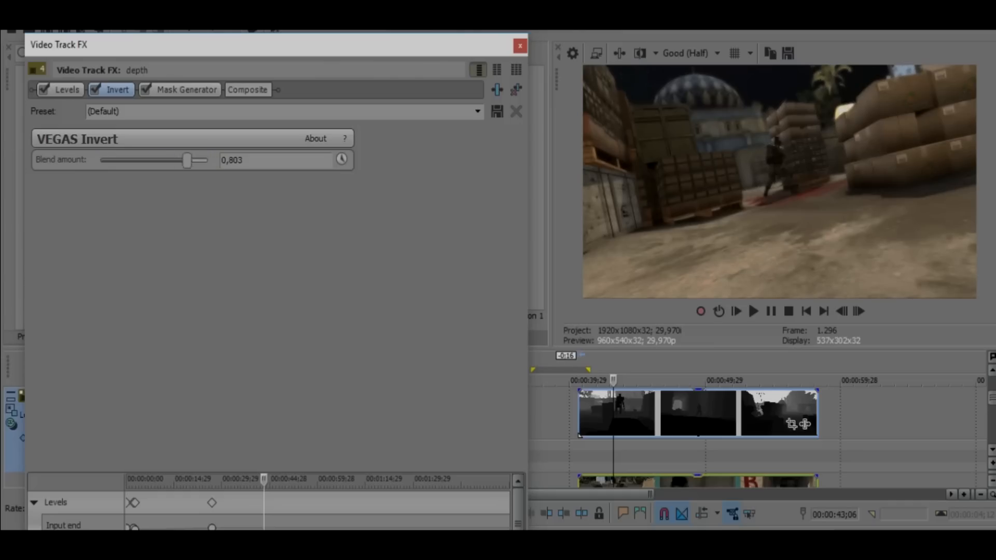
pyautogui.click(186, 89)
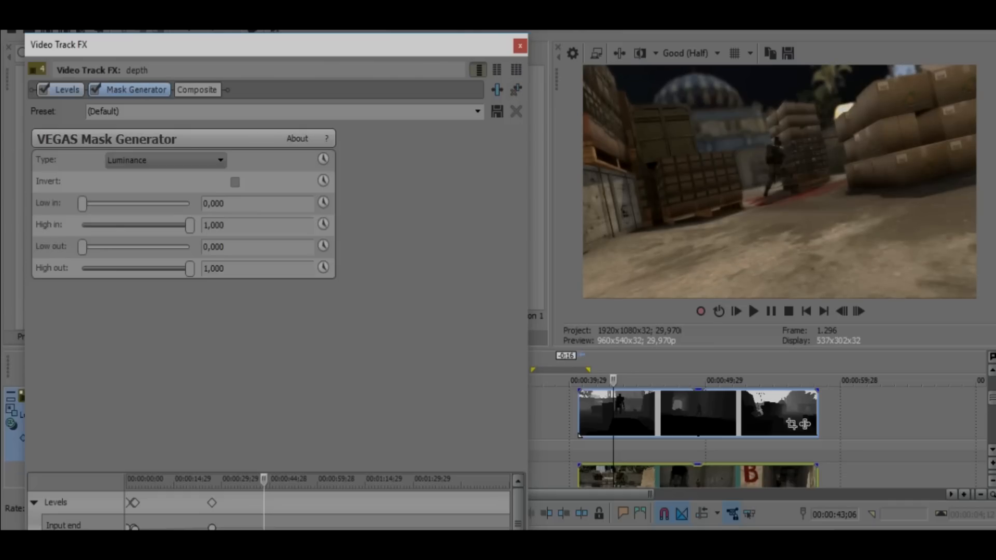
# - Set the depth Levels output end to 0, trying input start at 1.0 before returning it to 0
pyautogui.click(67, 90)
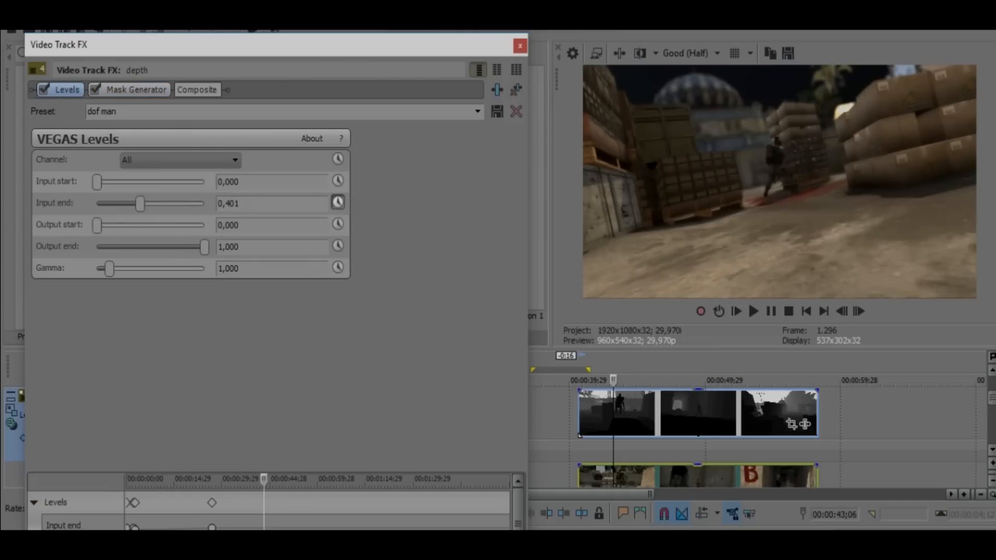
pyautogui.moveTo(95, 181); pyautogui.dragTo(203, 182)
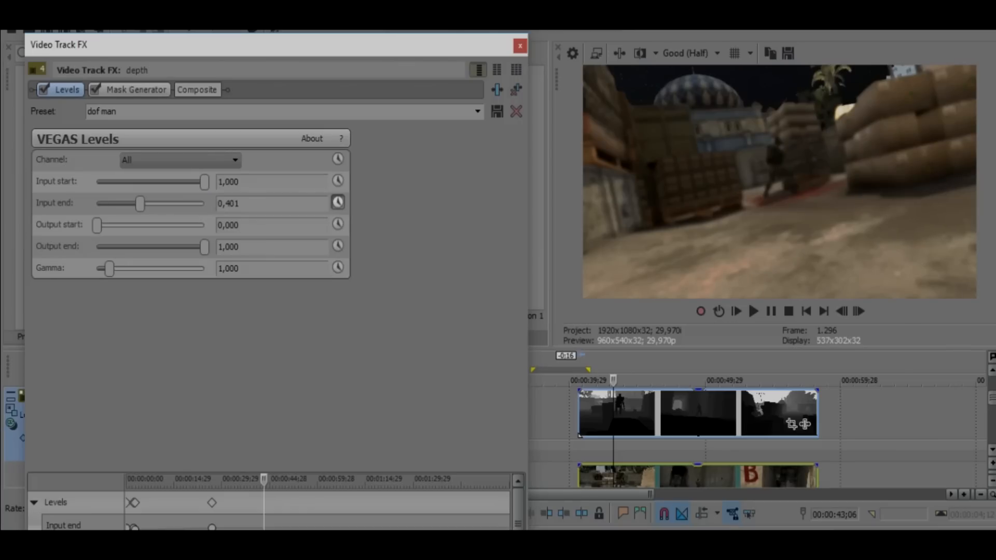
pyautogui.moveTo(97, 225); pyautogui.dragTo(203, 225)
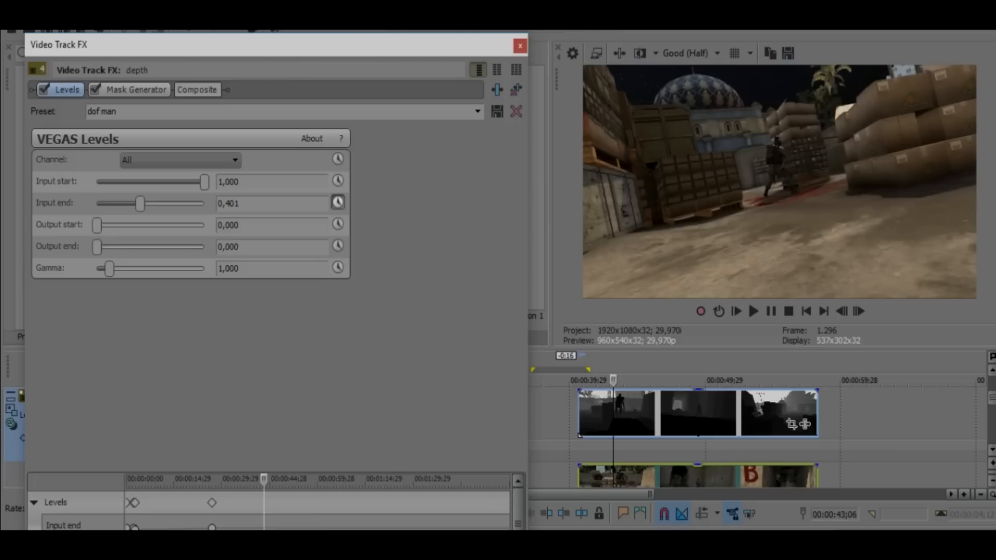
pyautogui.moveTo(204, 181); pyautogui.dragTo(95, 181)
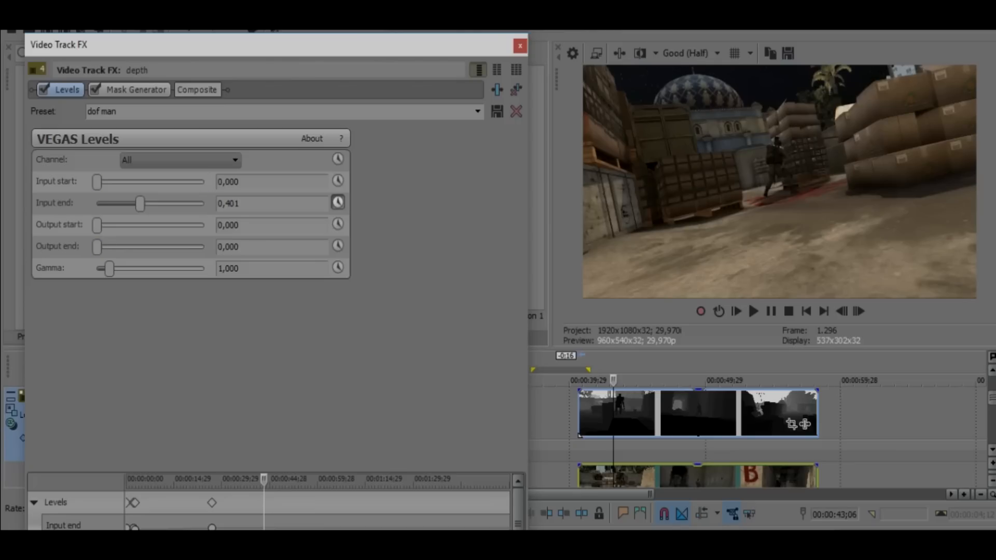